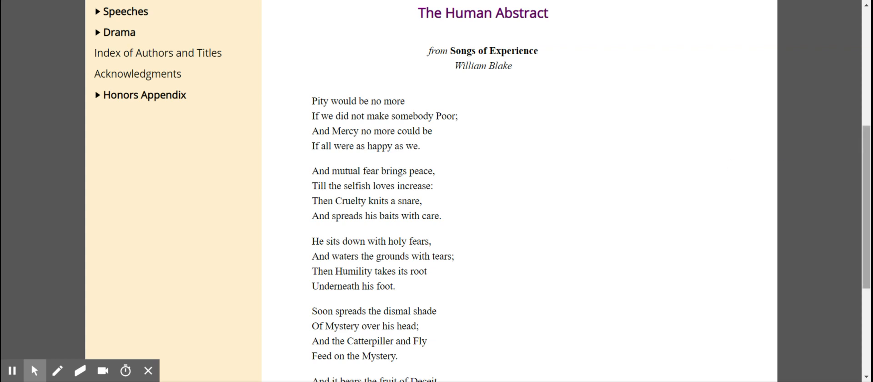
scroll(down, 3)
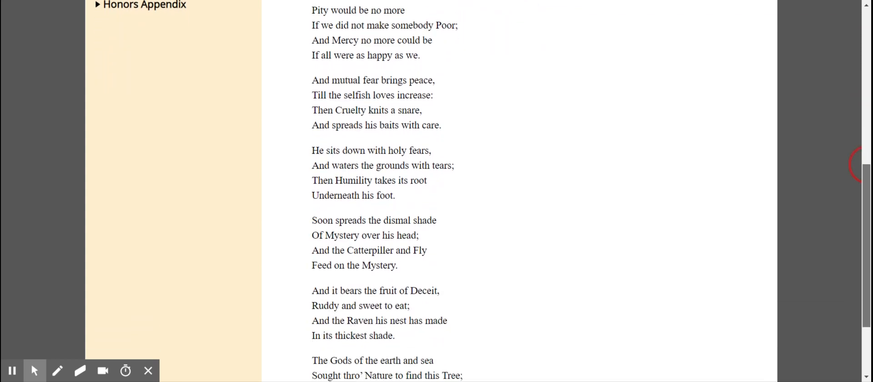
scroll(down, 3)
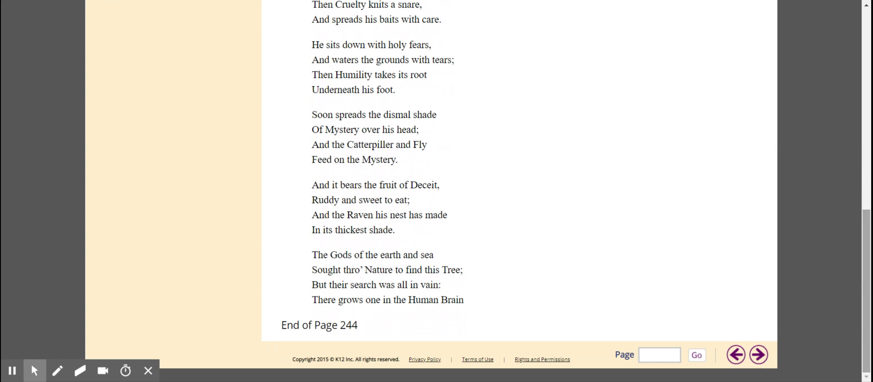